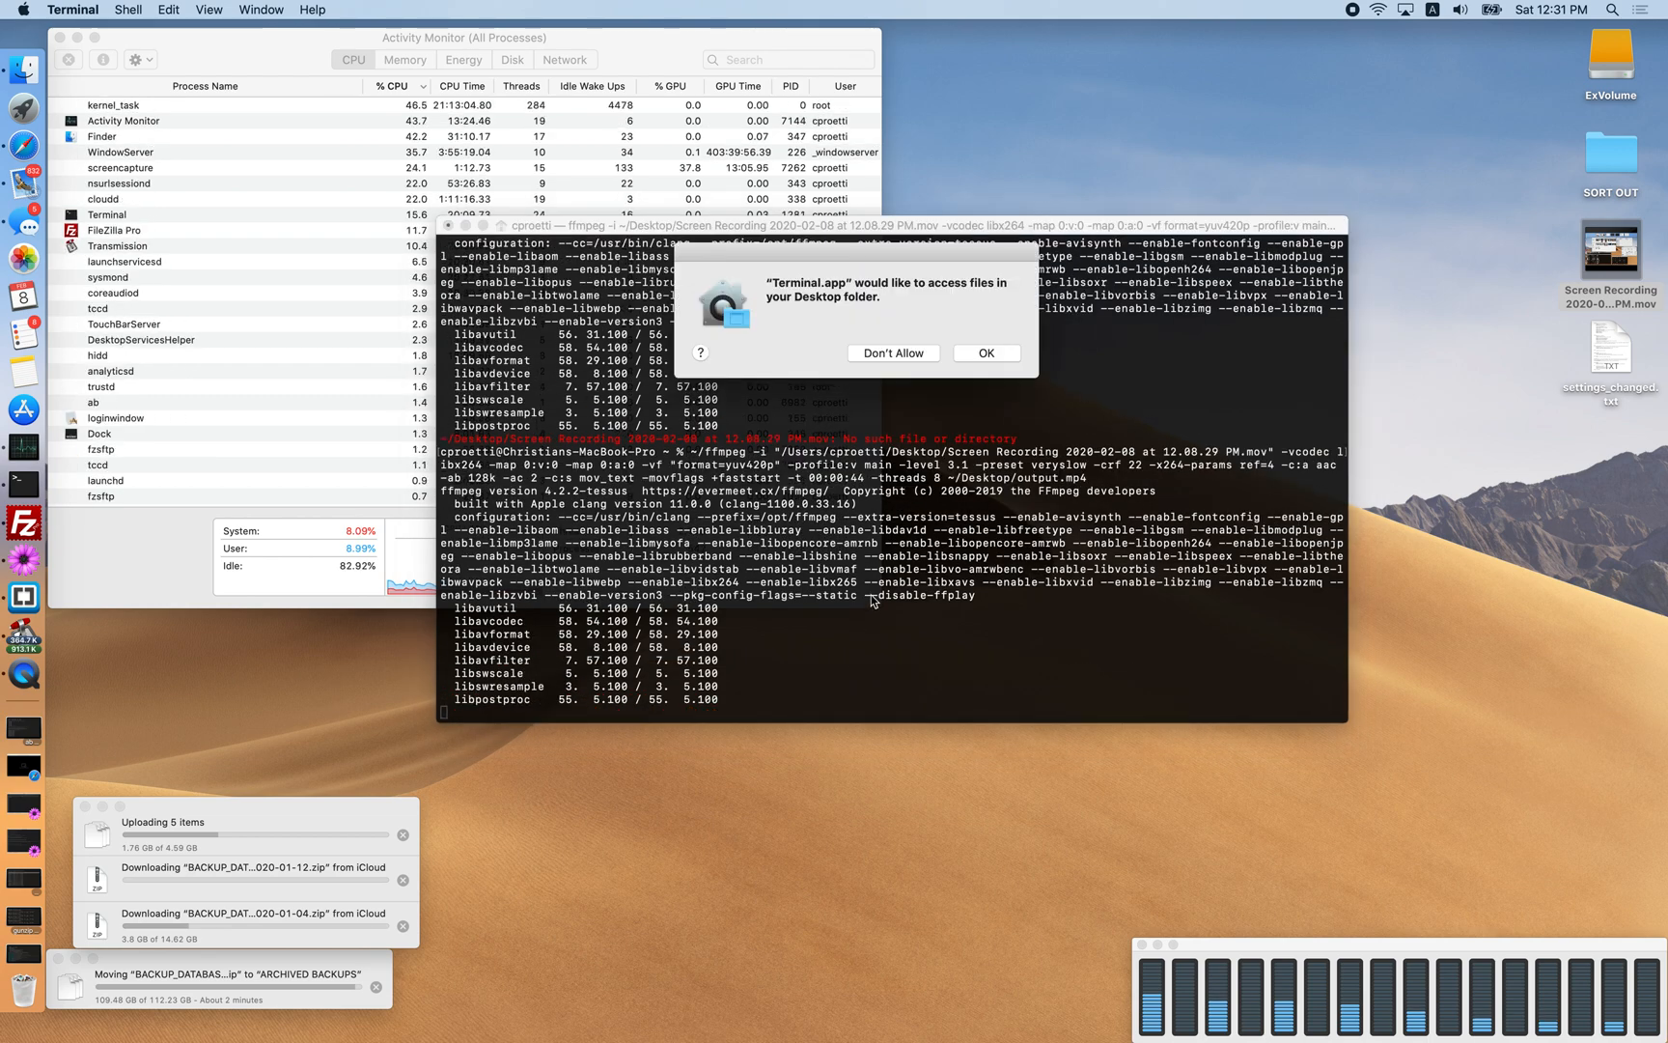
- Allow Terminal to access the Desktop folder so ffmpeg can write output.mp4
left_click(982, 352)
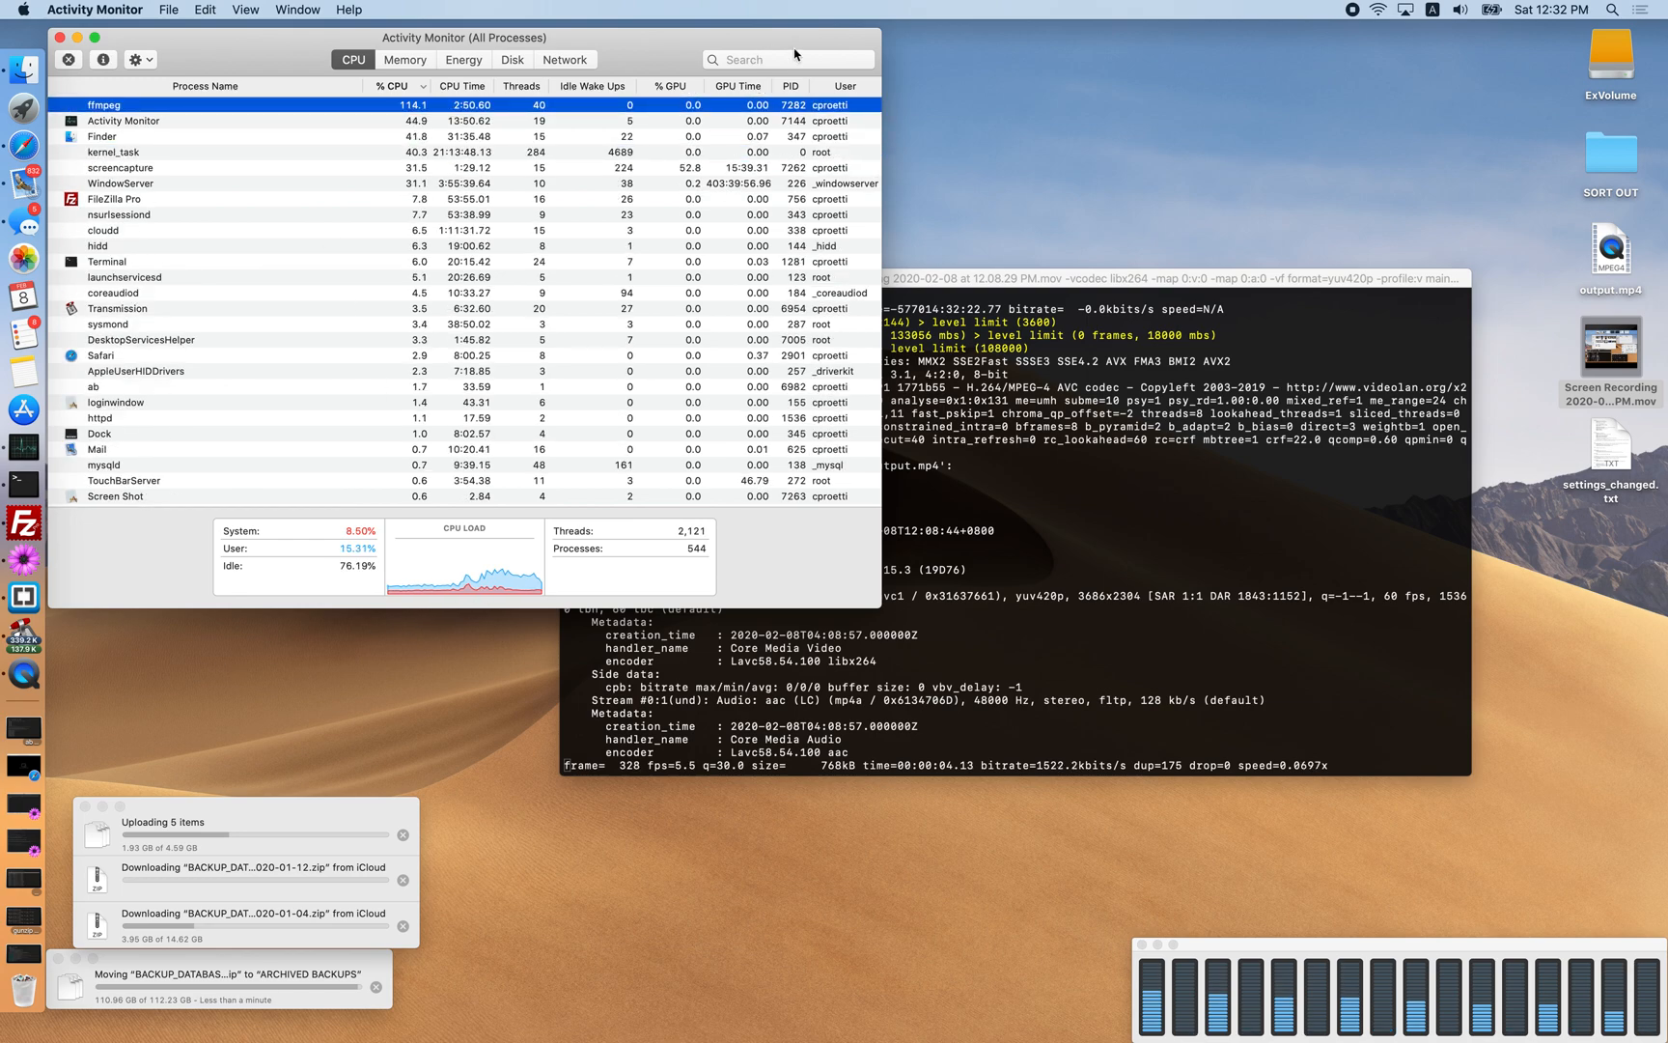
- Connect the iPad as an extra display from the menu-bar display options
left_click(1411, 10)
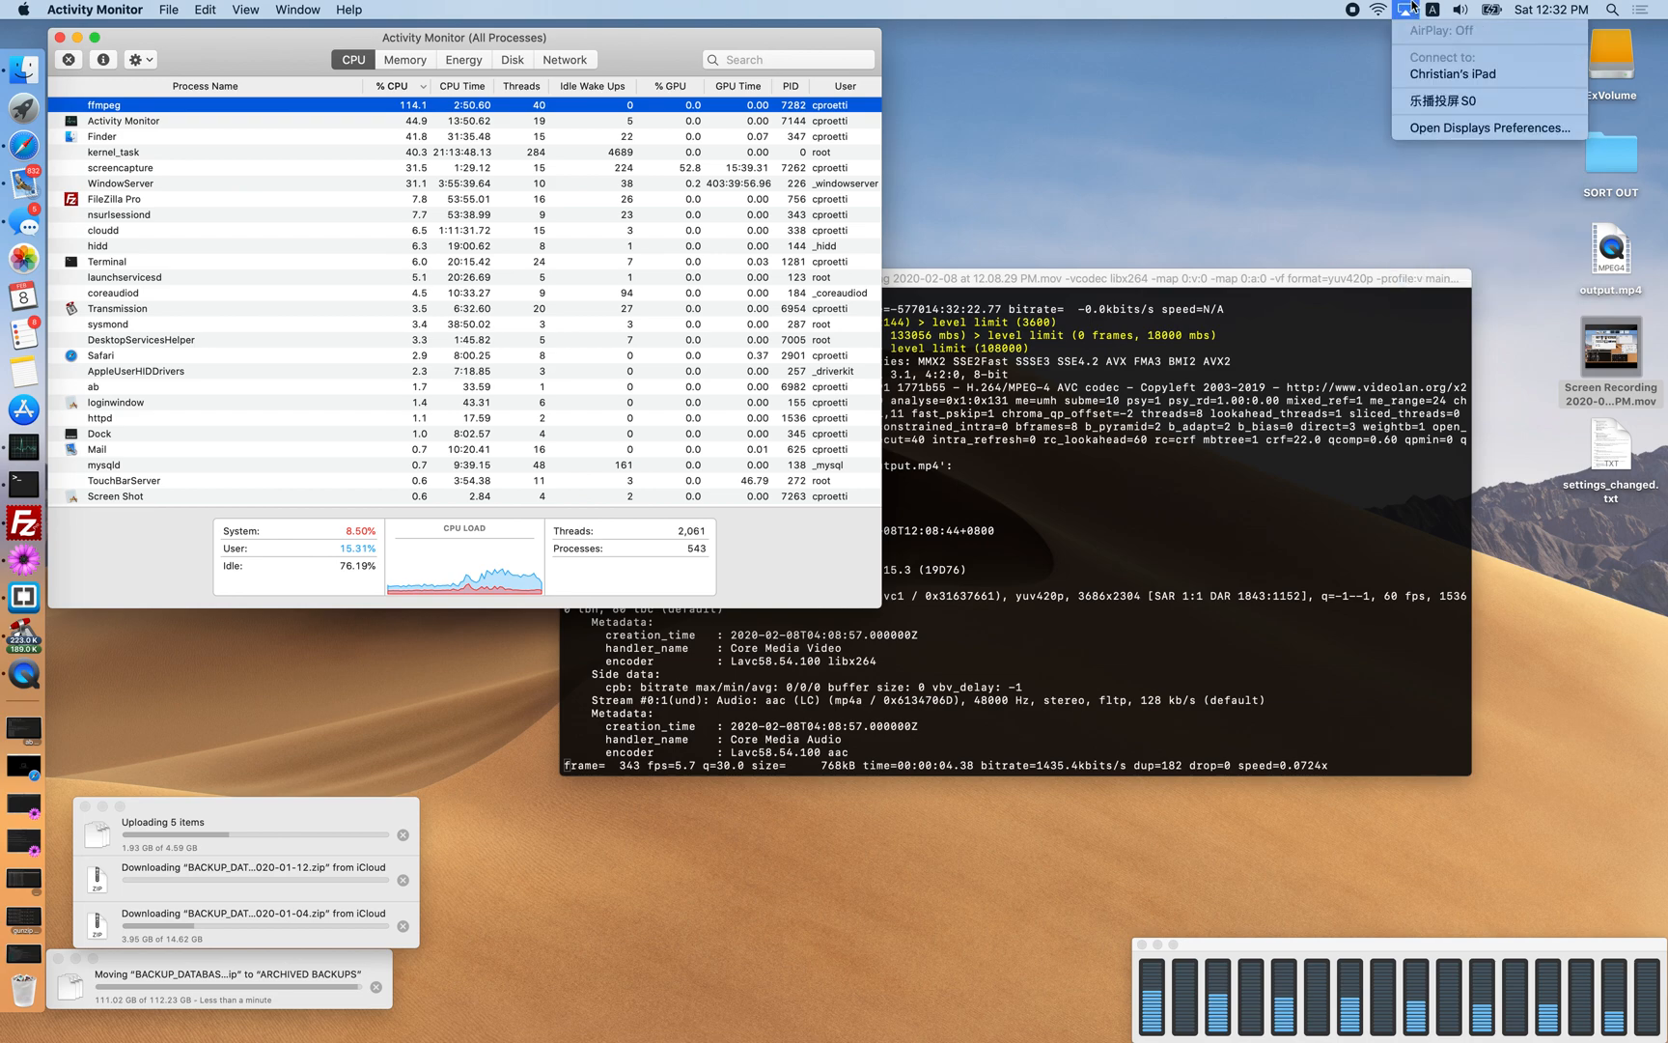
left_click(1404, 10)
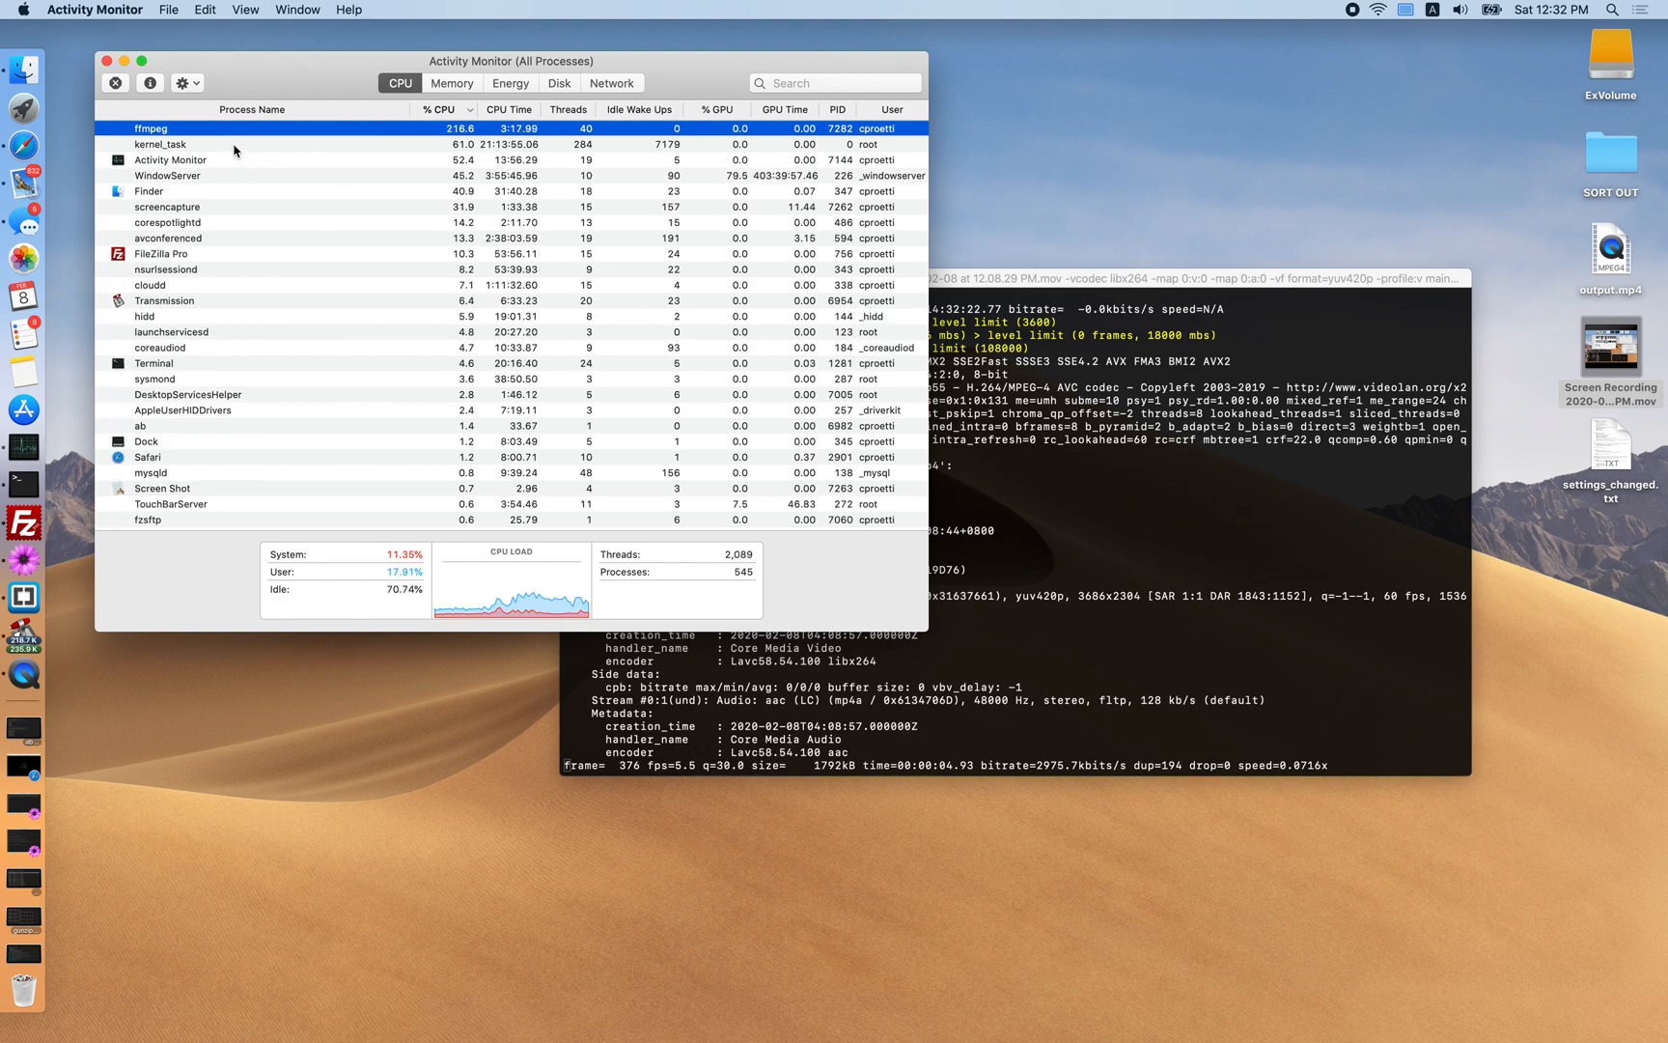
left_click(159, 144)
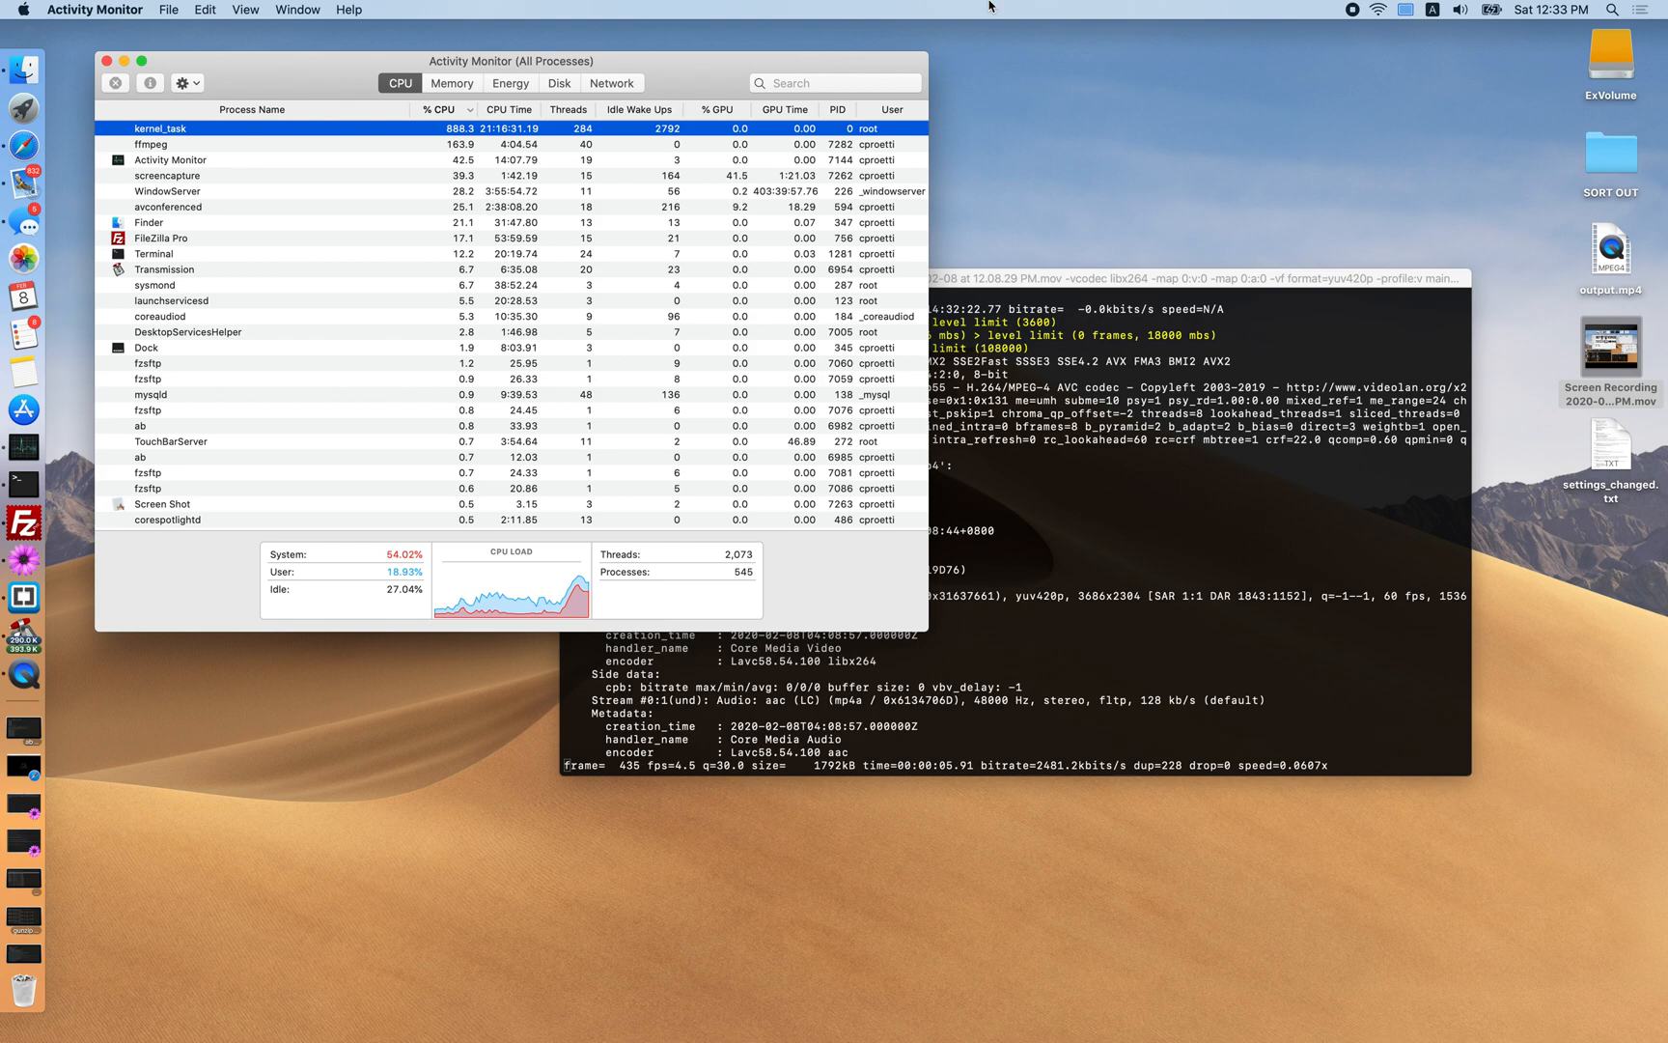
- Open and dismiss the menu-bar Wi-Fi network list while ffmpeg keeps encoding
left_click(1378, 10)
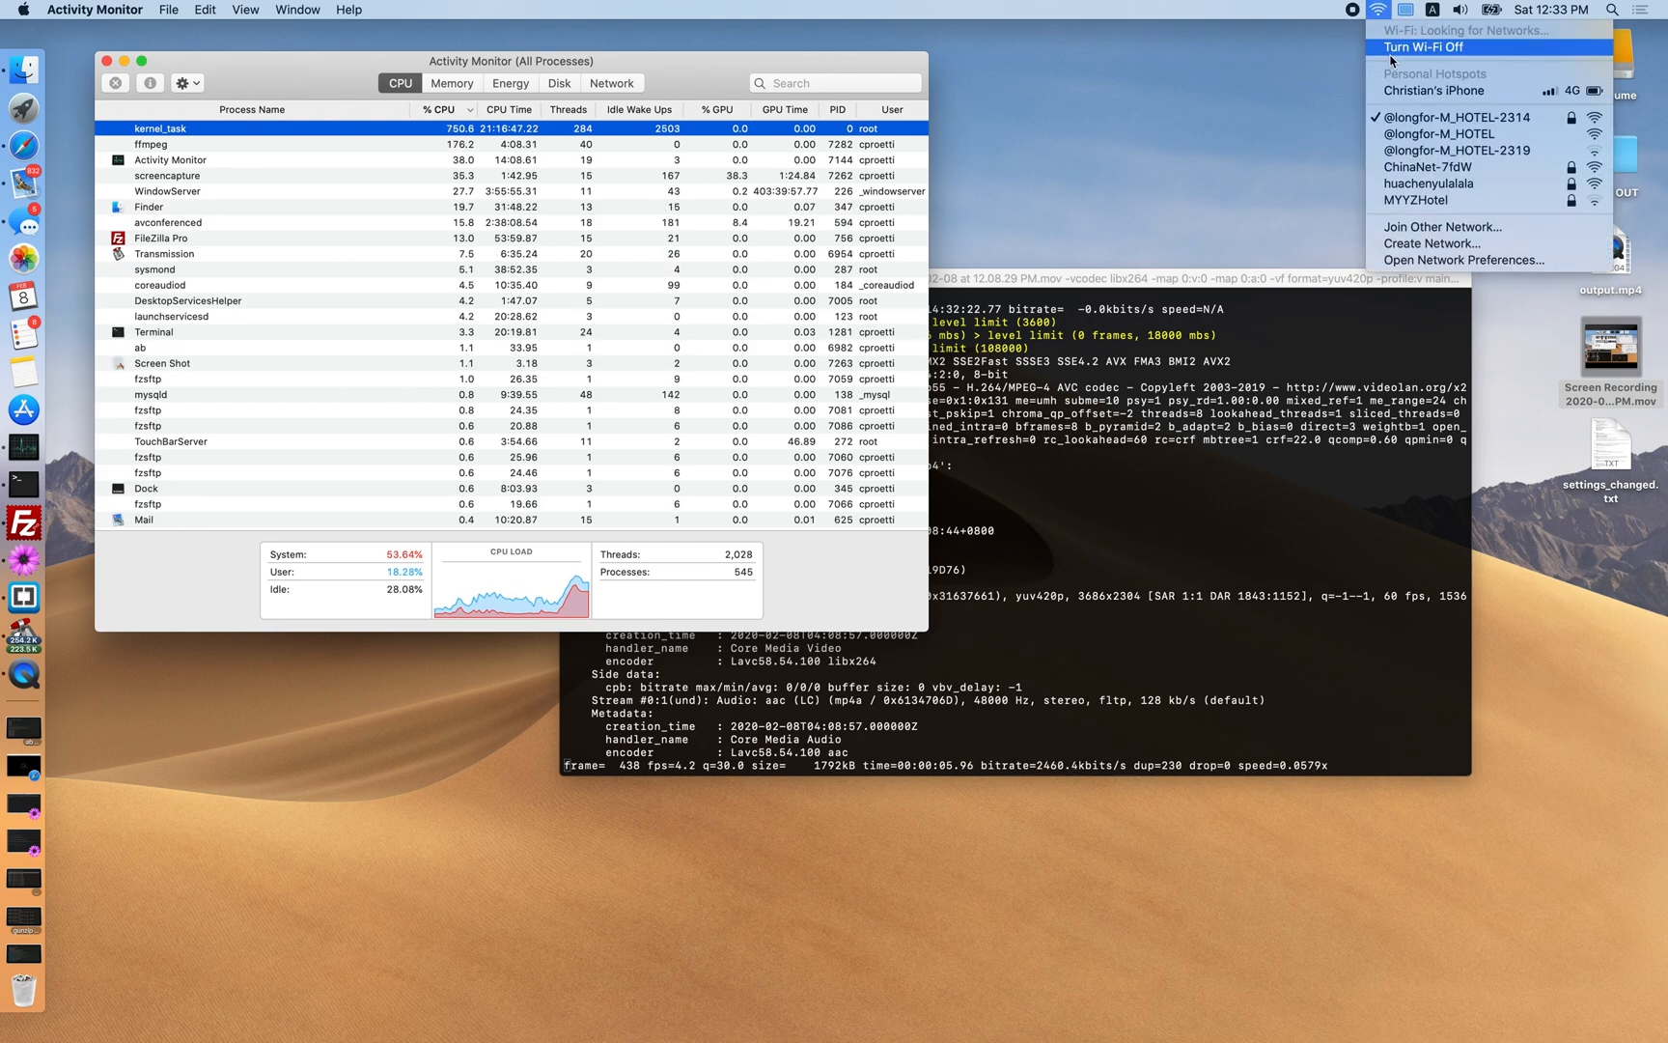
mouse_move(1458, 150)
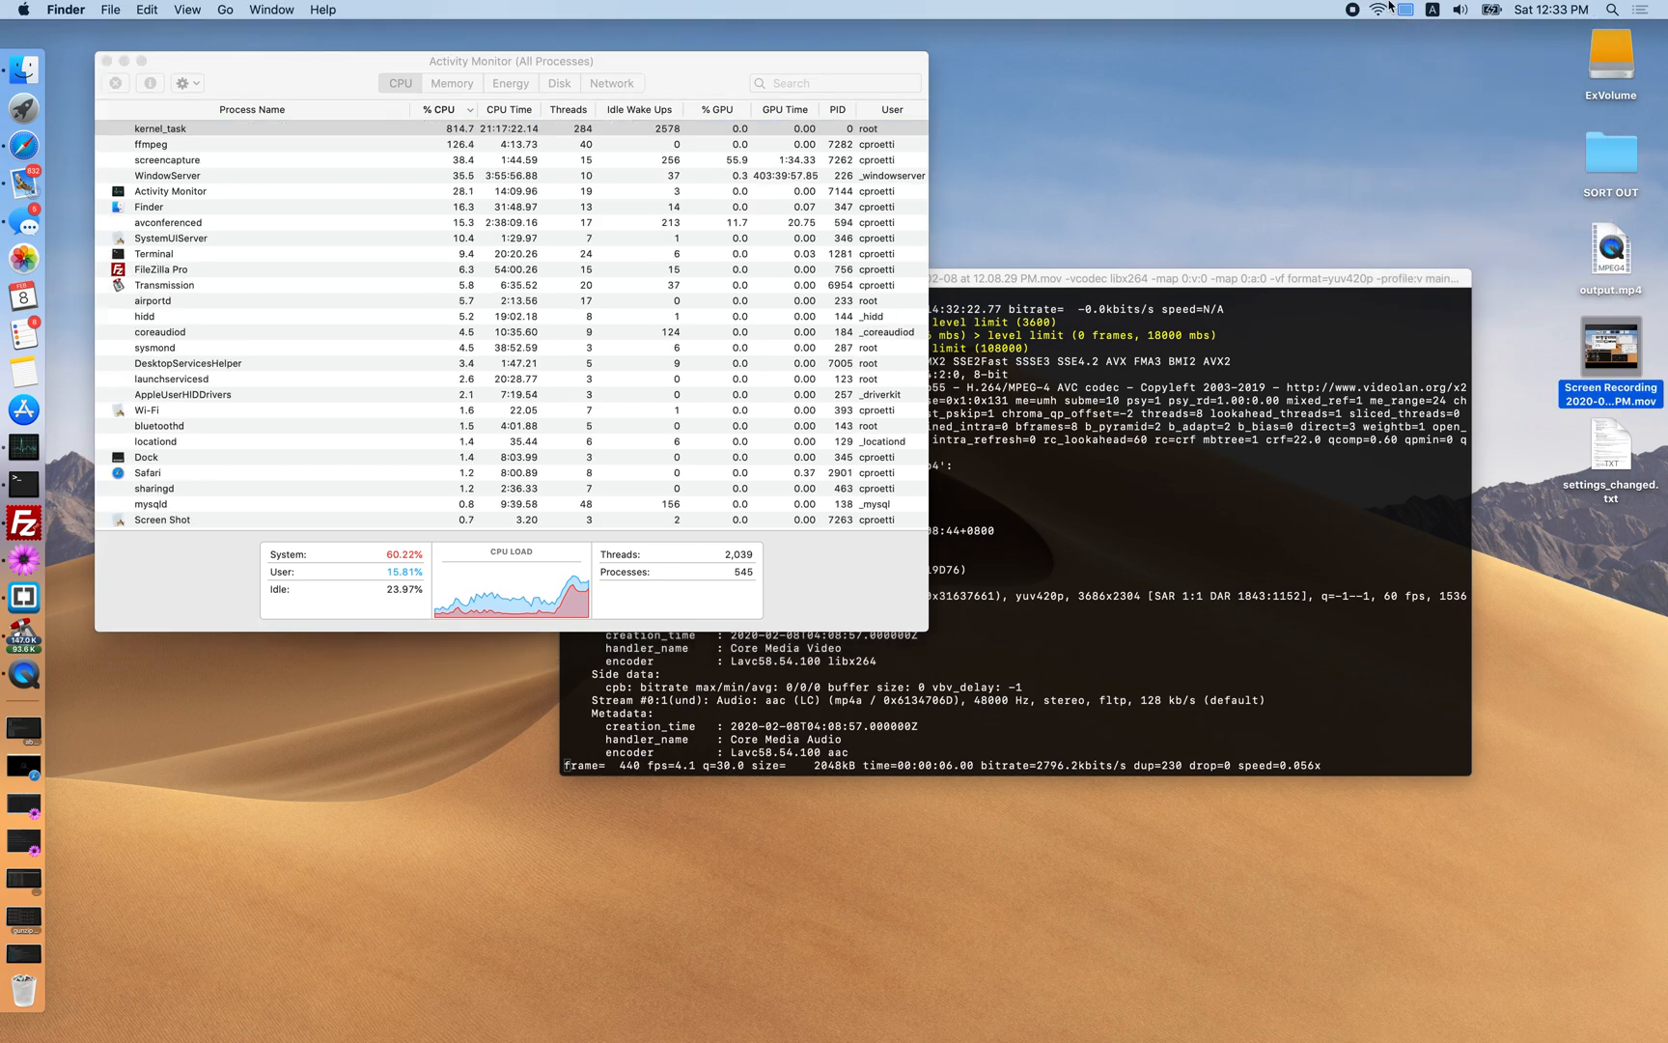
left_click(1404, 9)
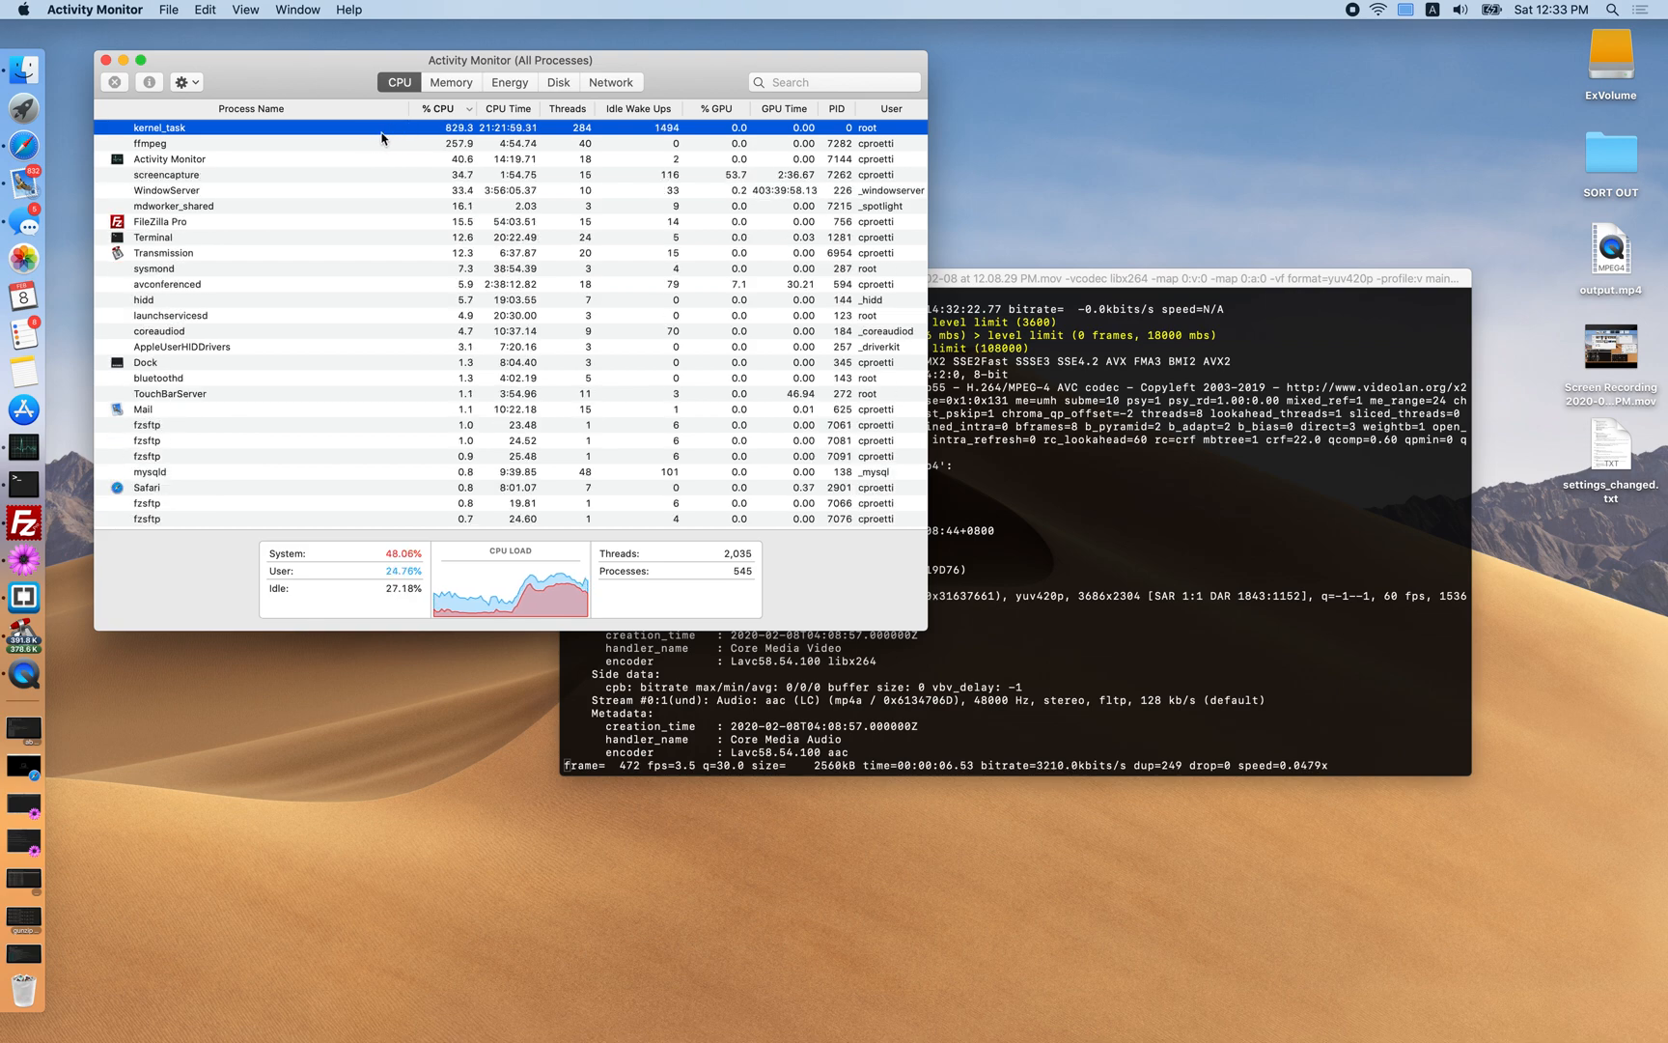
left_click(1405, 10)
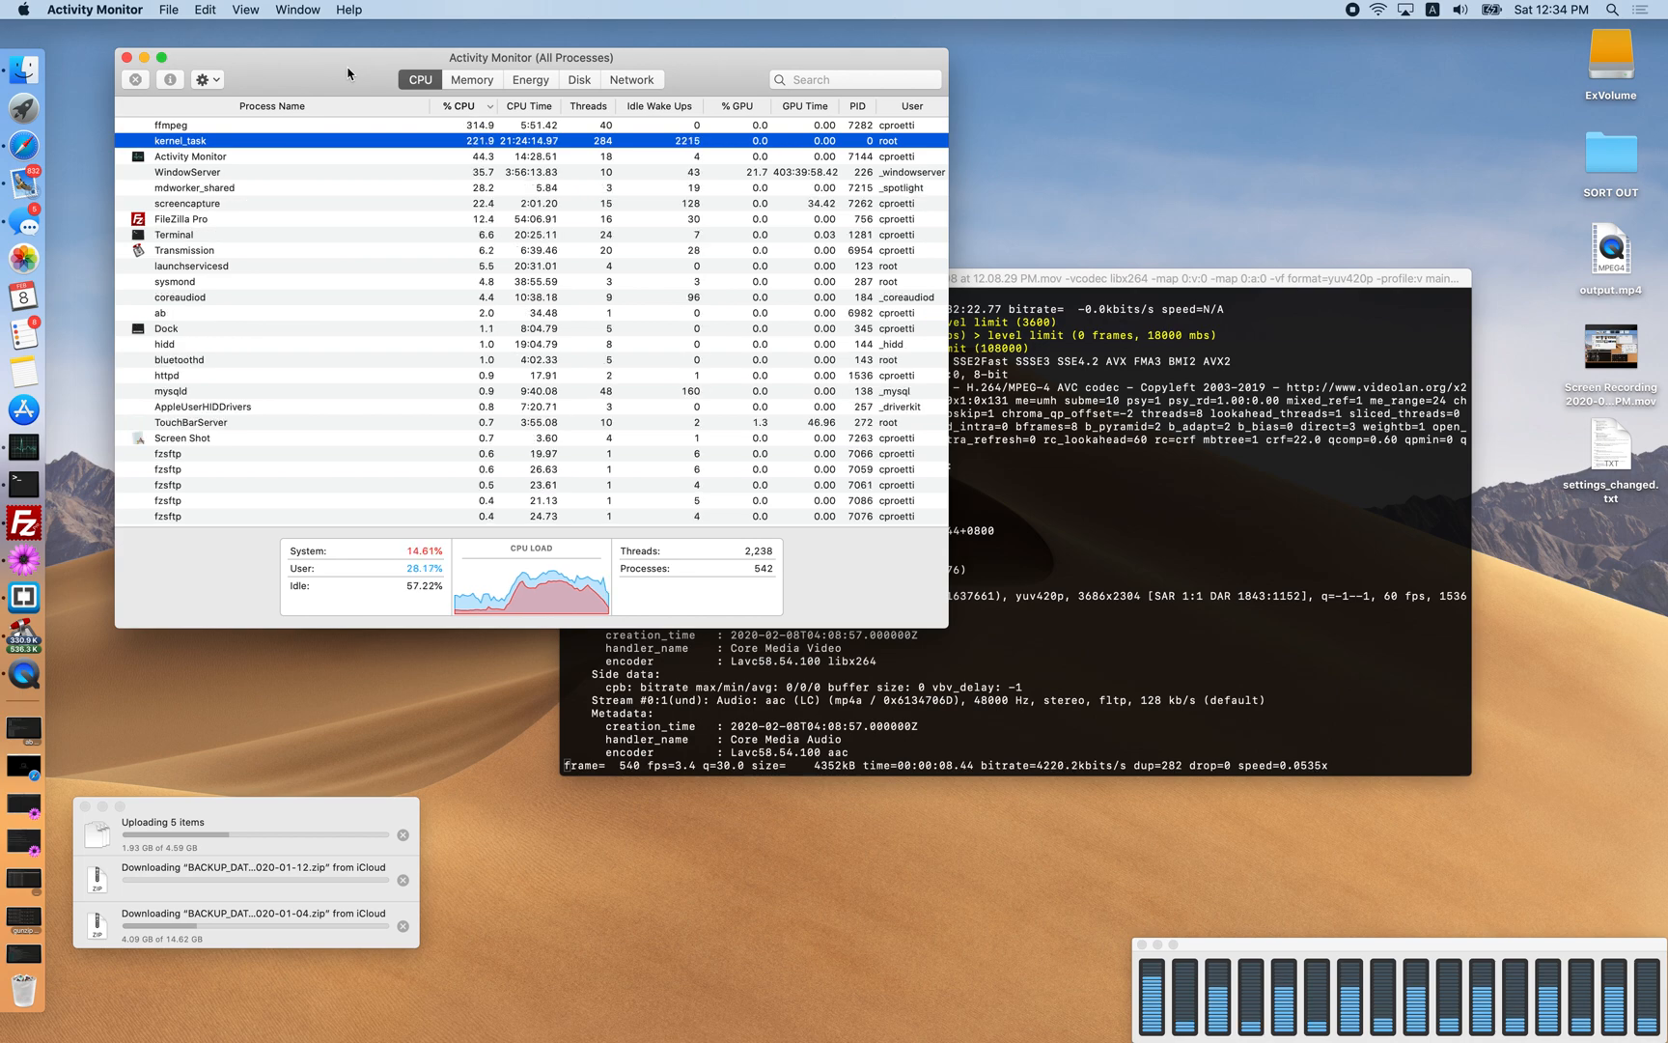
- Pick an option from the menu-bar display menu and bring the ffmpeg Terminal window forward
left_click(1405, 10)
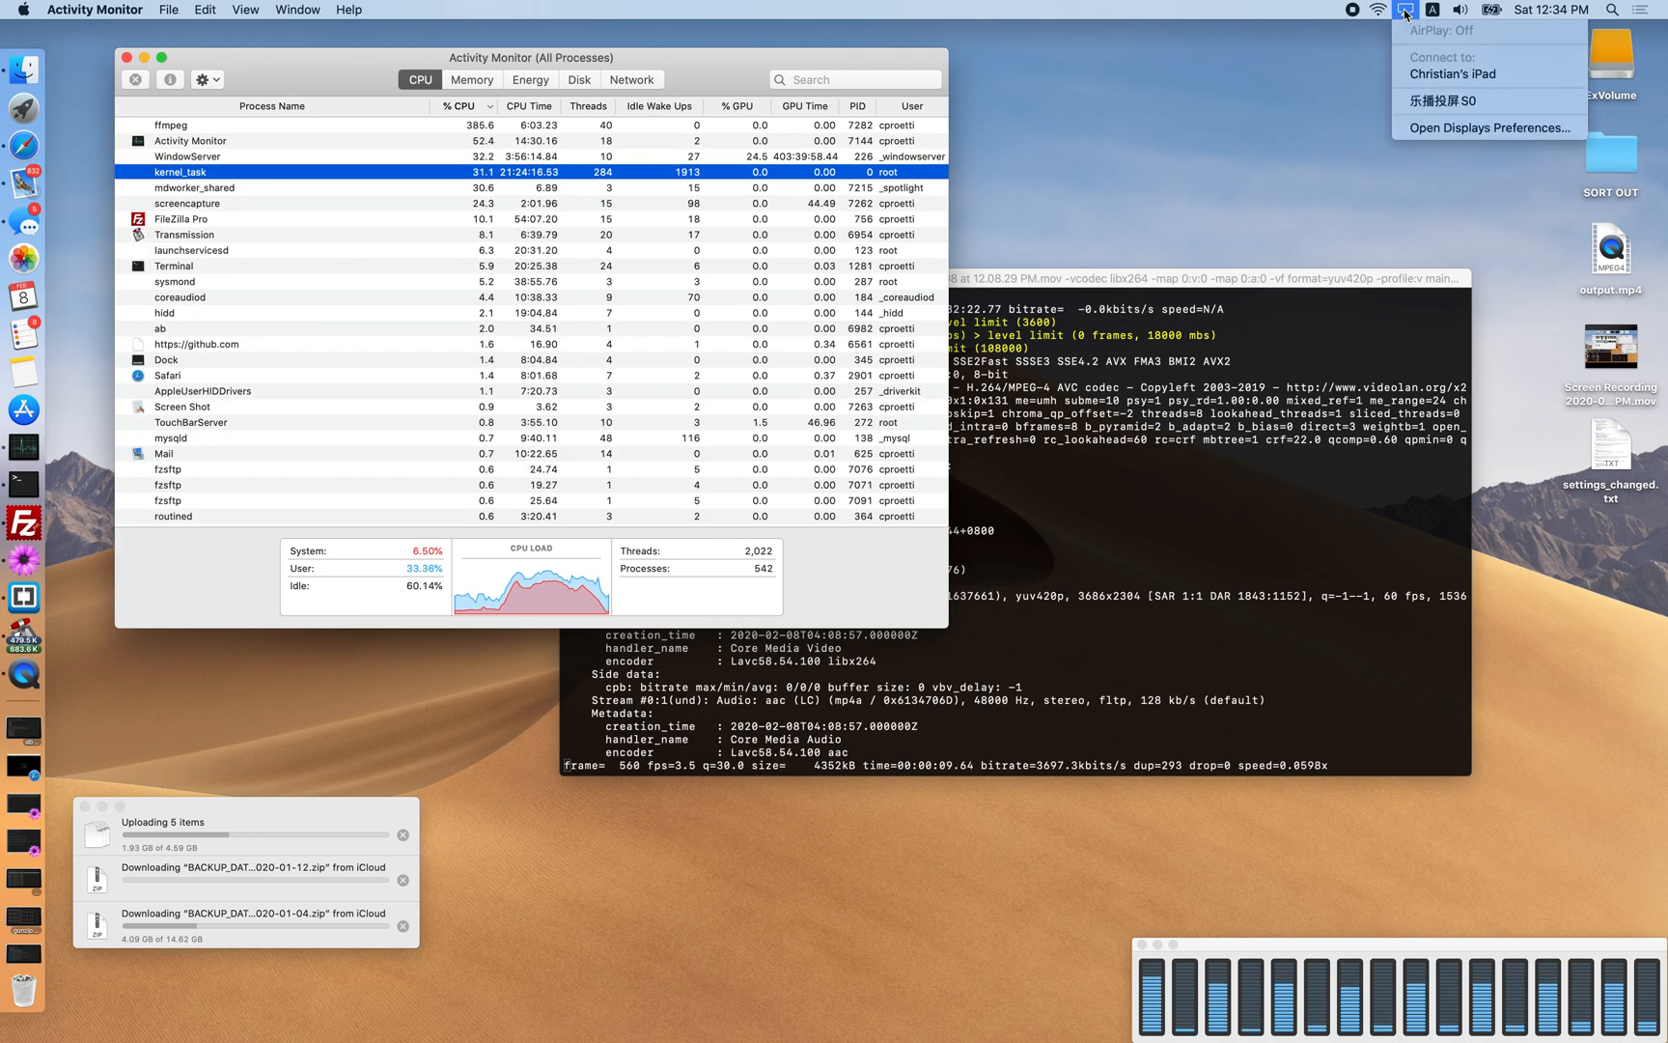
left_click(1379, 9)
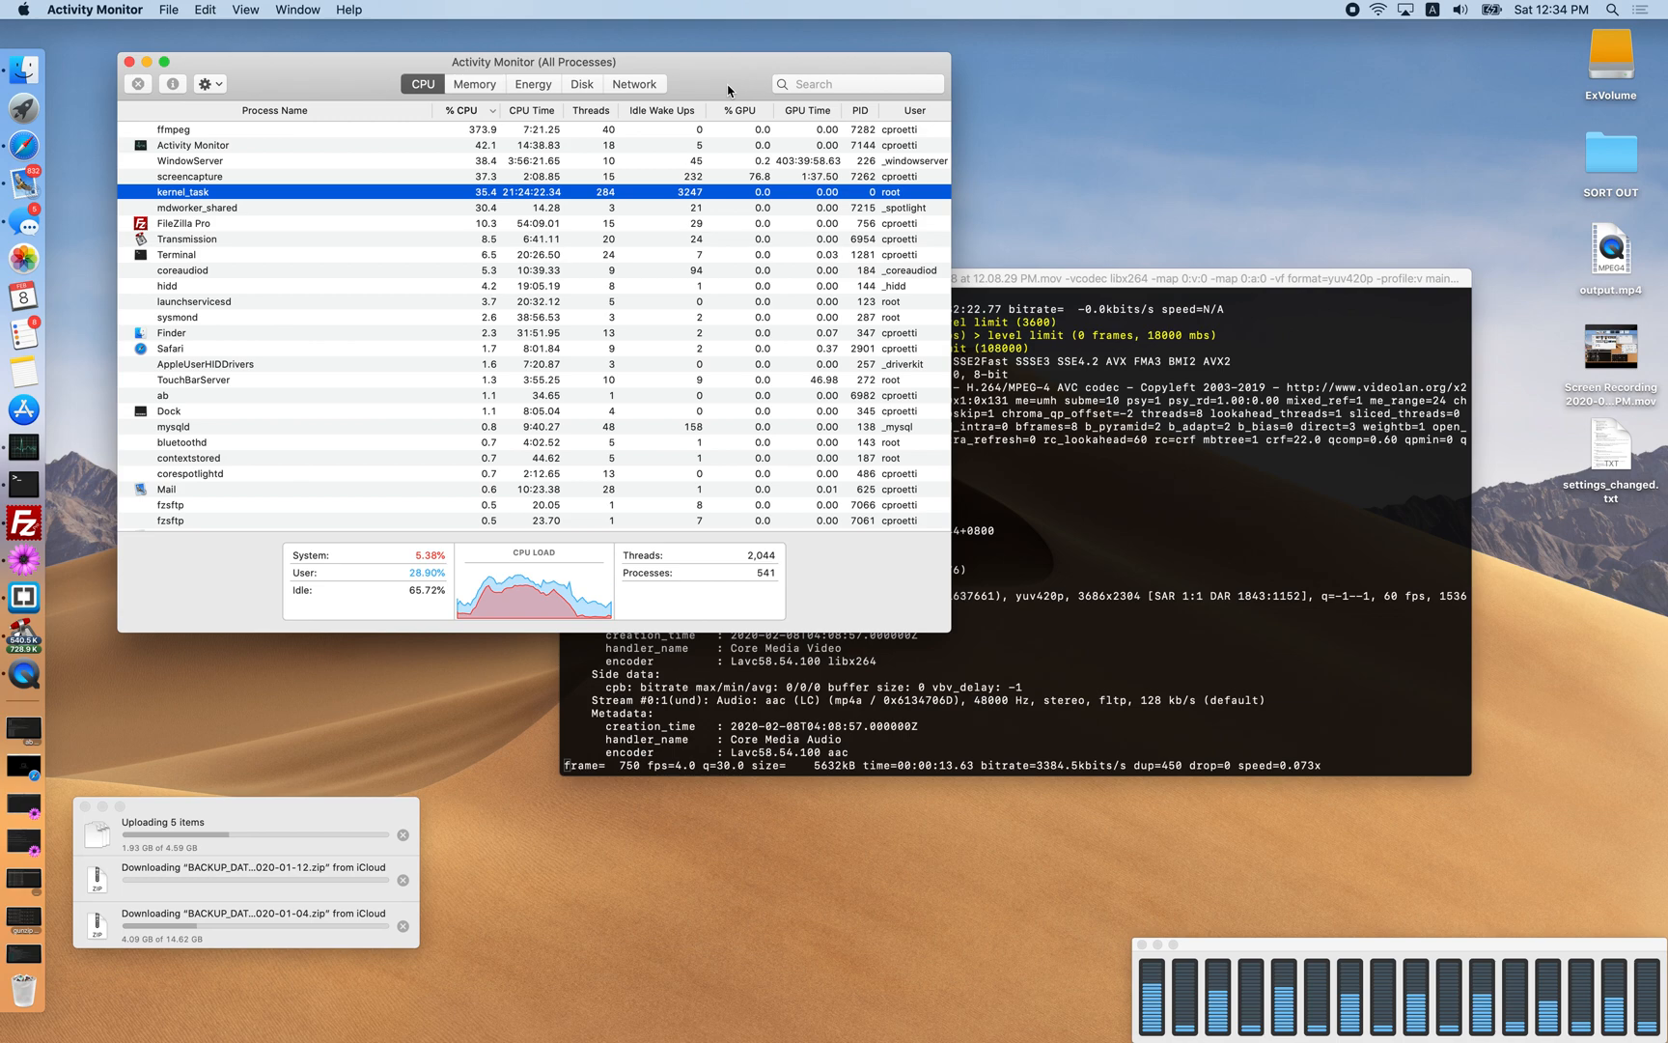
left_click(1059, 289)
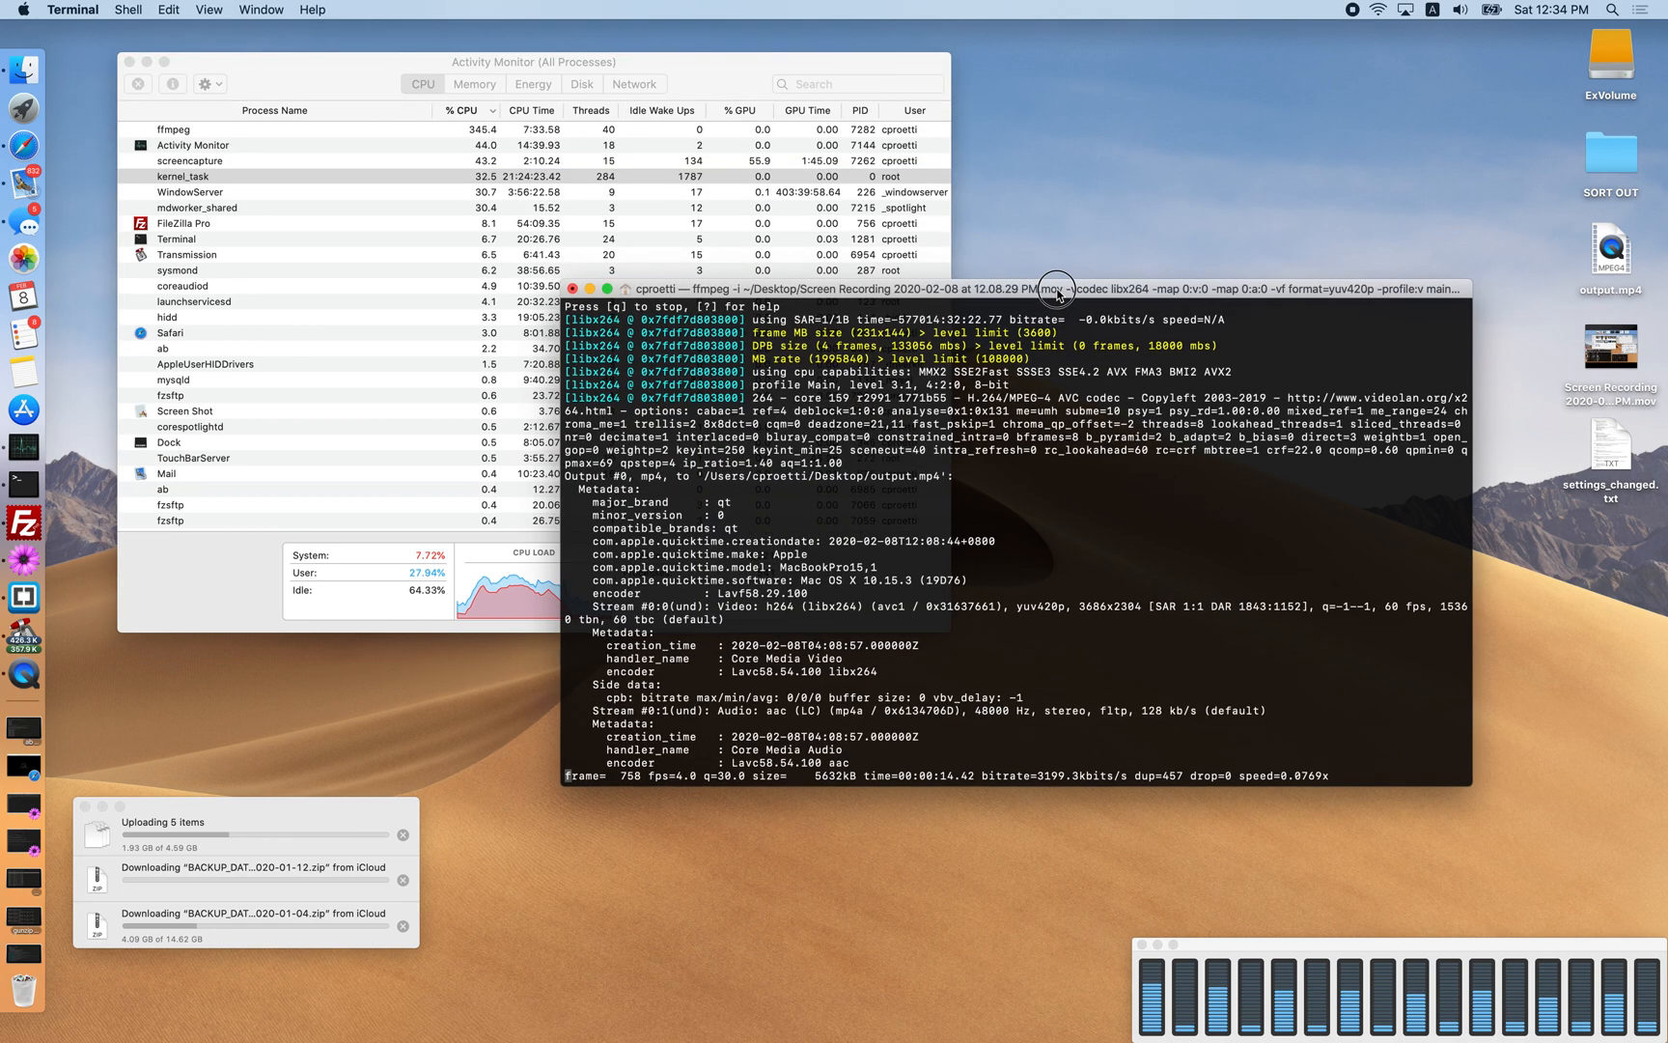
left_click(1113, 272)
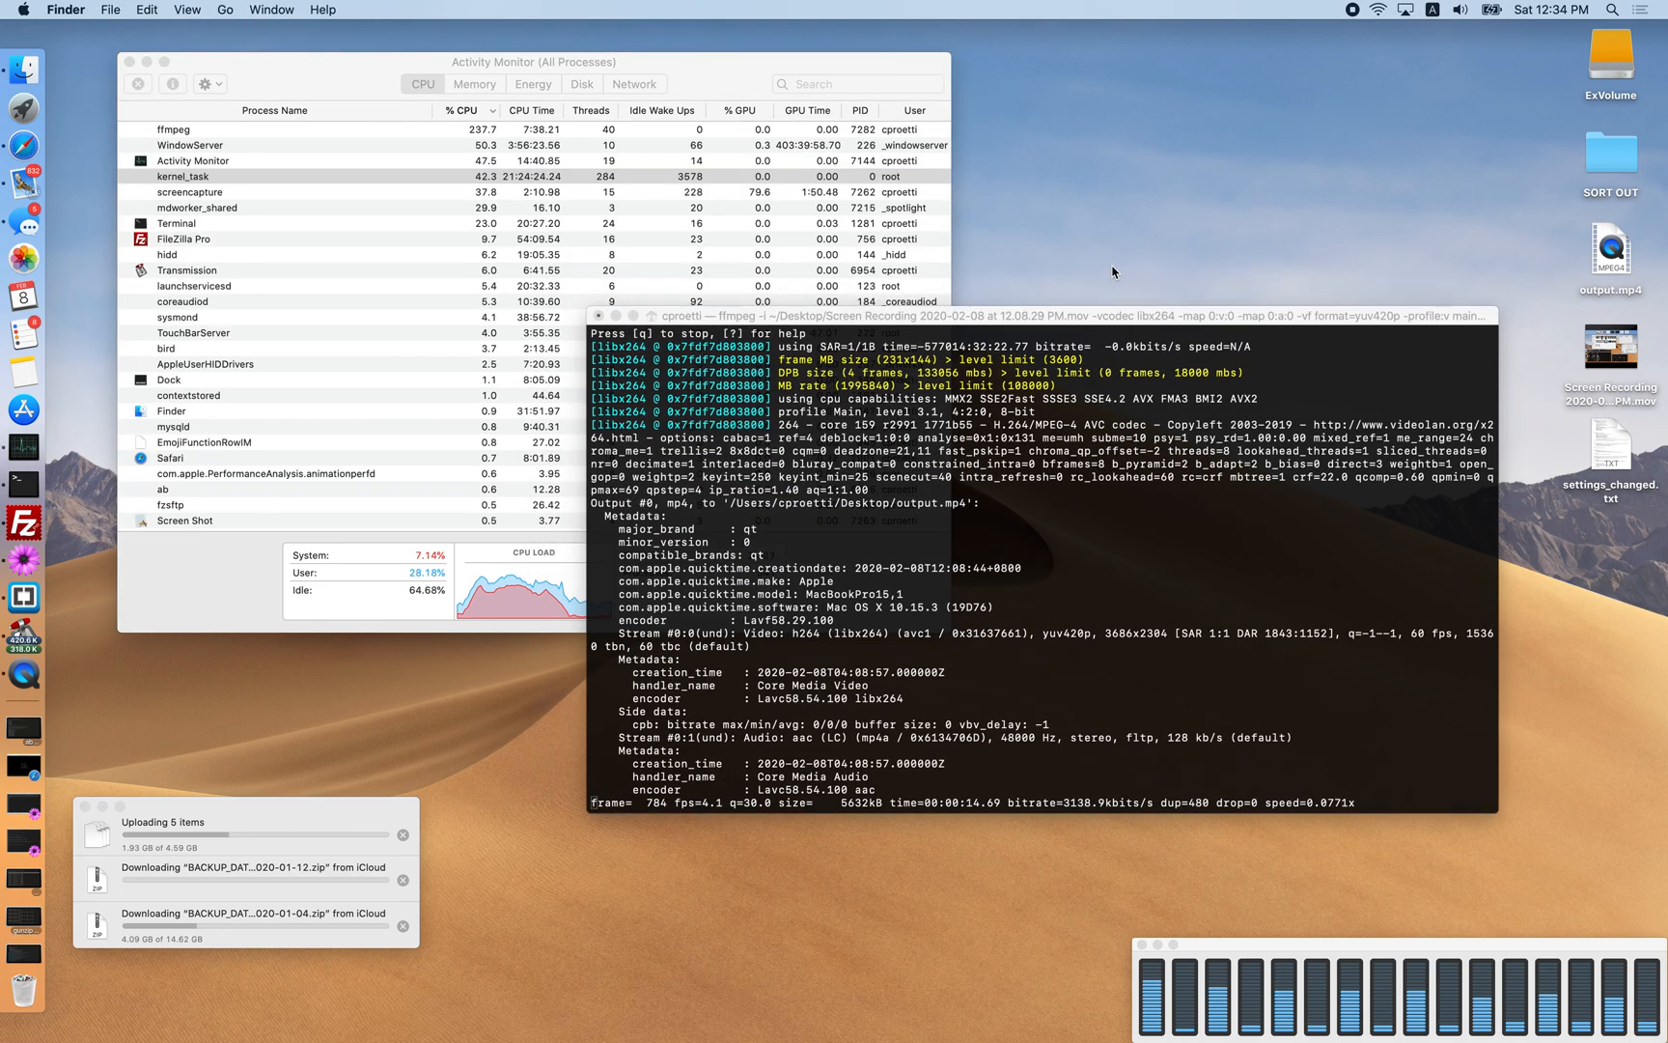